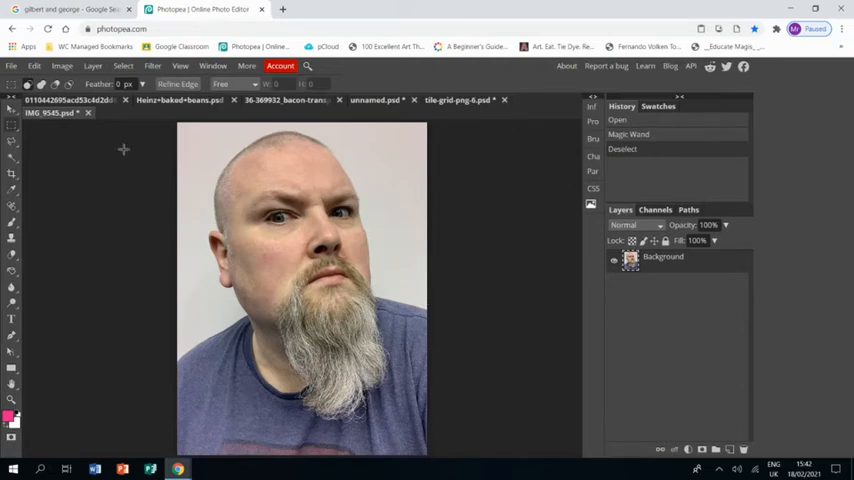
mouse_move(100, 156)
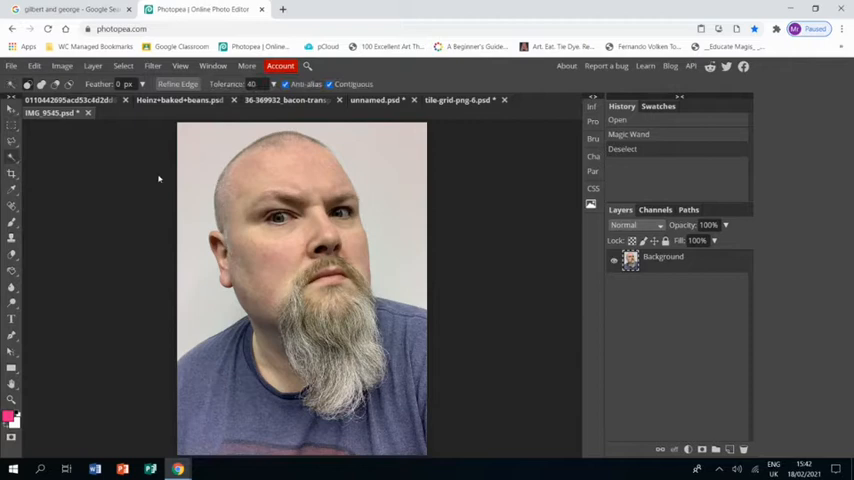
- Magic-wand the plain light background behind the bearded man and delete it
click(330, 120)
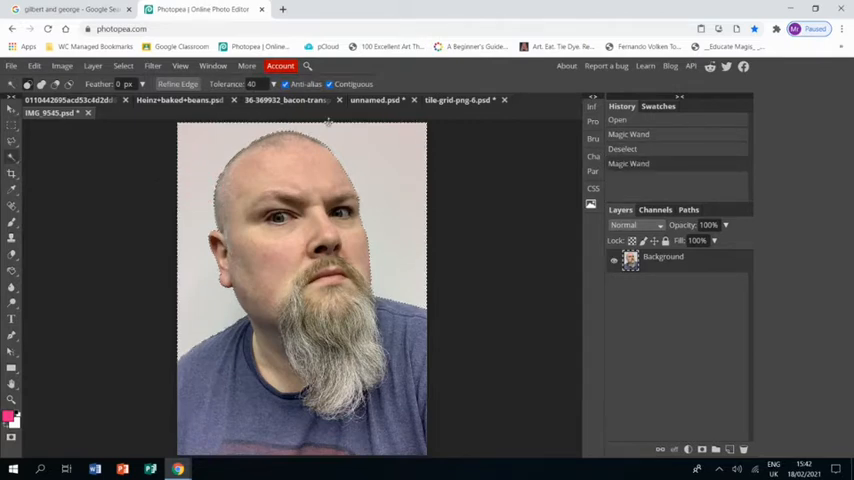
mouse_move(202, 292)
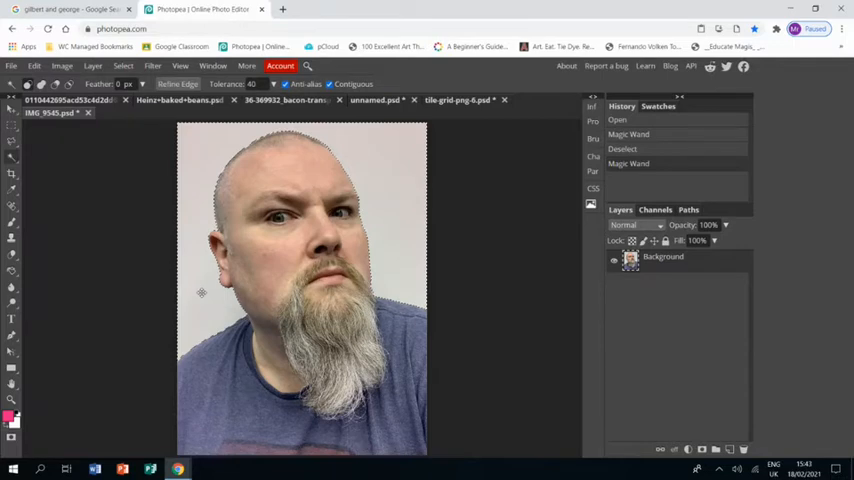
key(Delete)
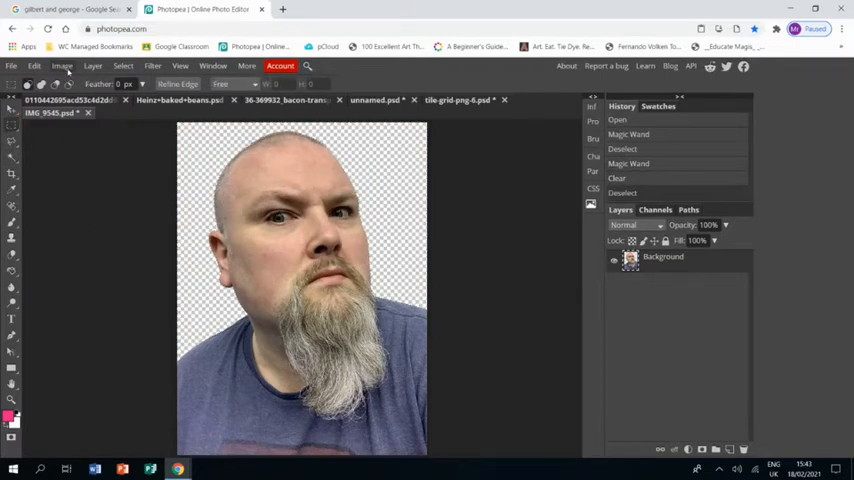
- Apply the Black & White adjustment to the cut-out portrait
click(62, 68)
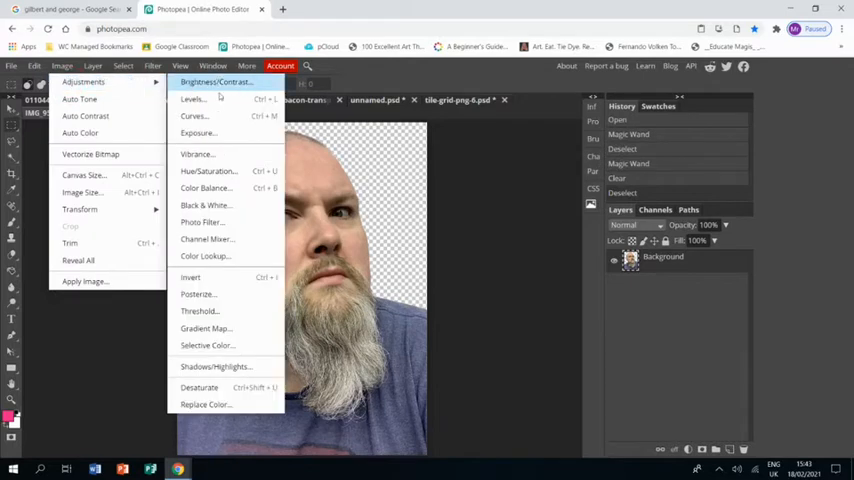
mouse_move(204, 204)
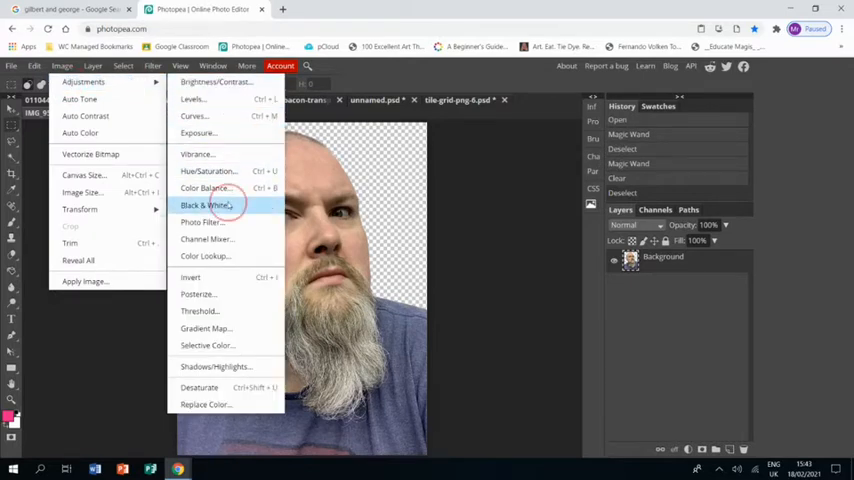
click(204, 204)
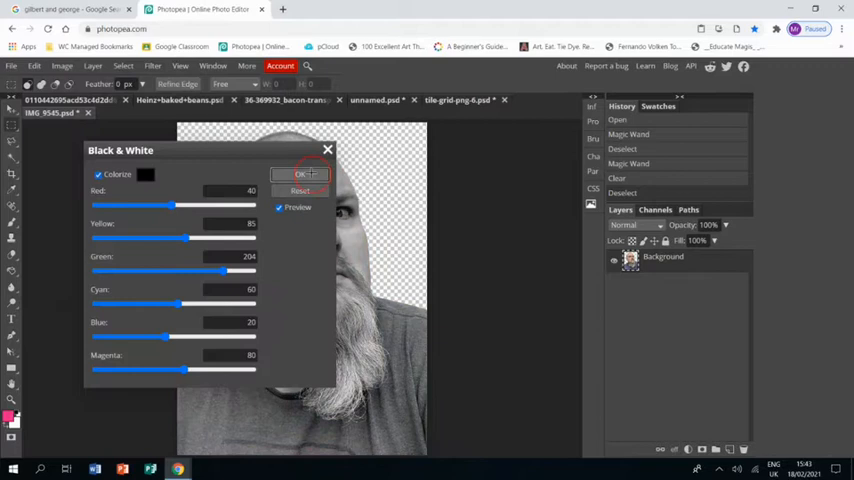
click(300, 174)
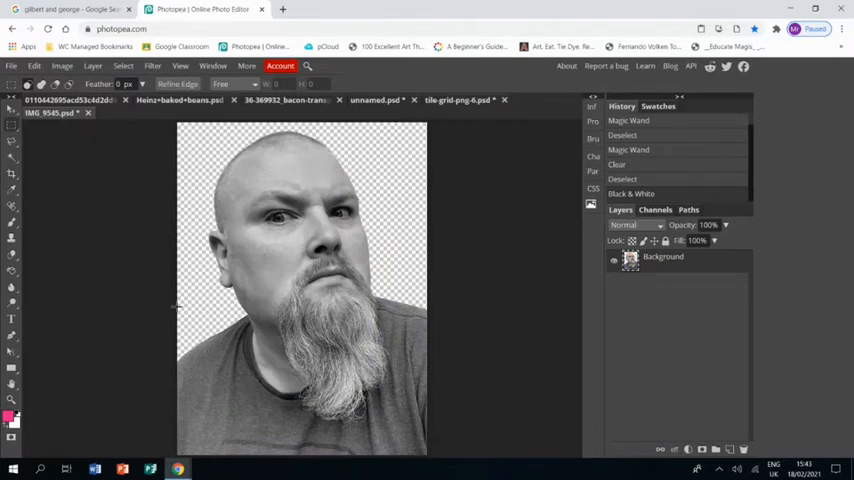
- Raise the Contrast slider in Brightness/Contrast and apply it to the portrait
click(62, 66)
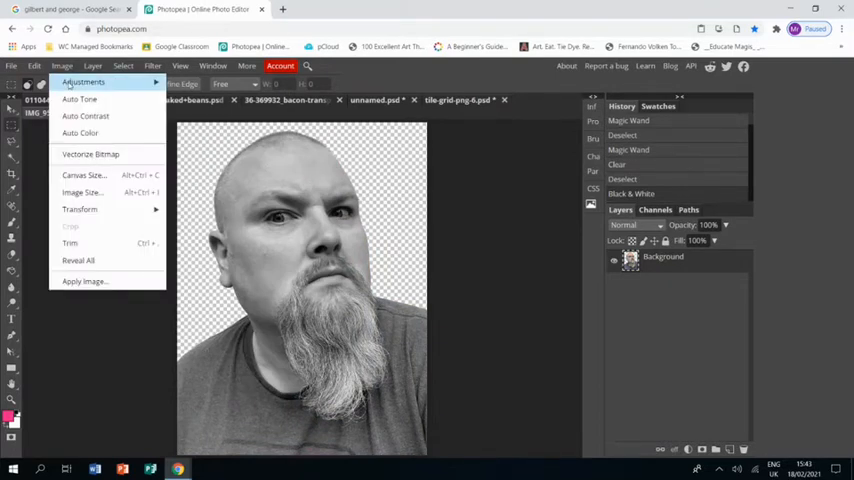
click(80, 80)
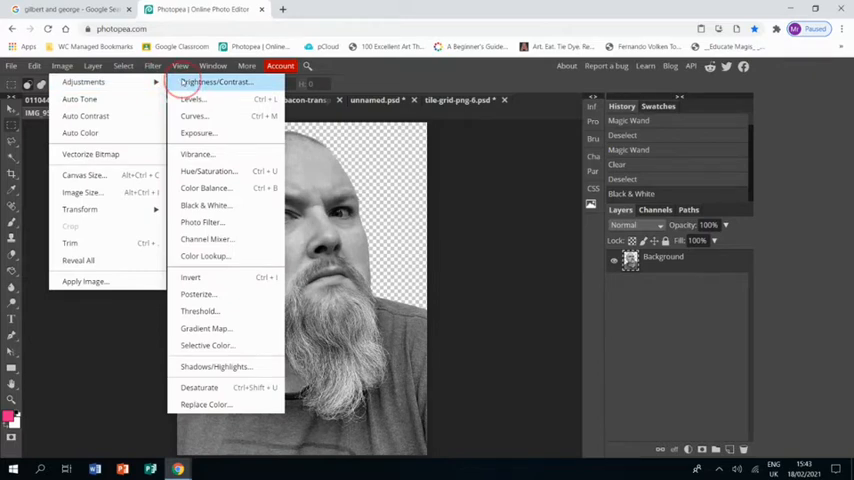
click(216, 80)
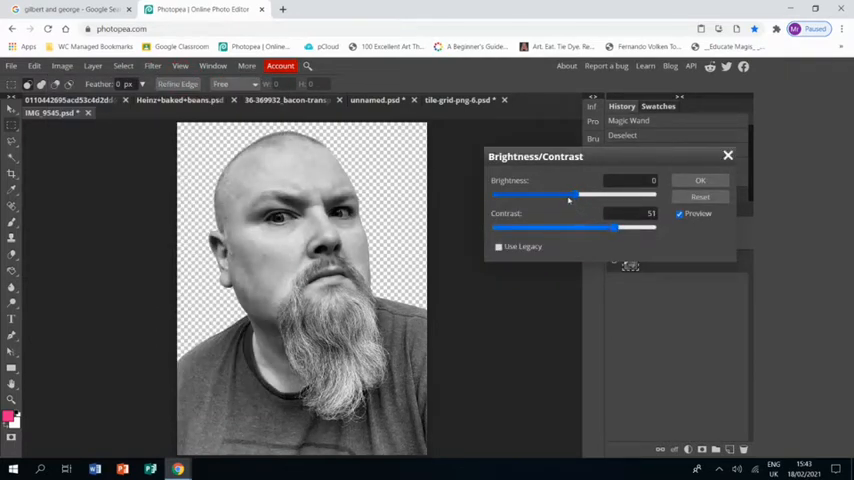
drag(570, 196, 576, 196)
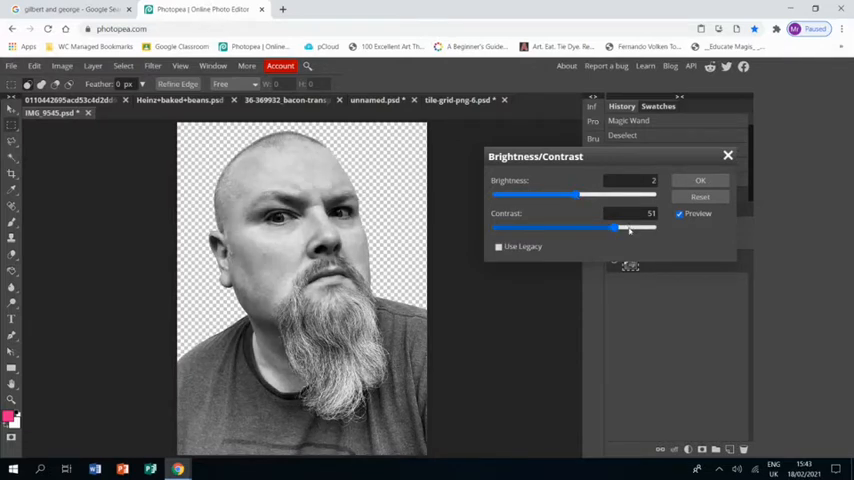
drag(612, 228, 636, 228)
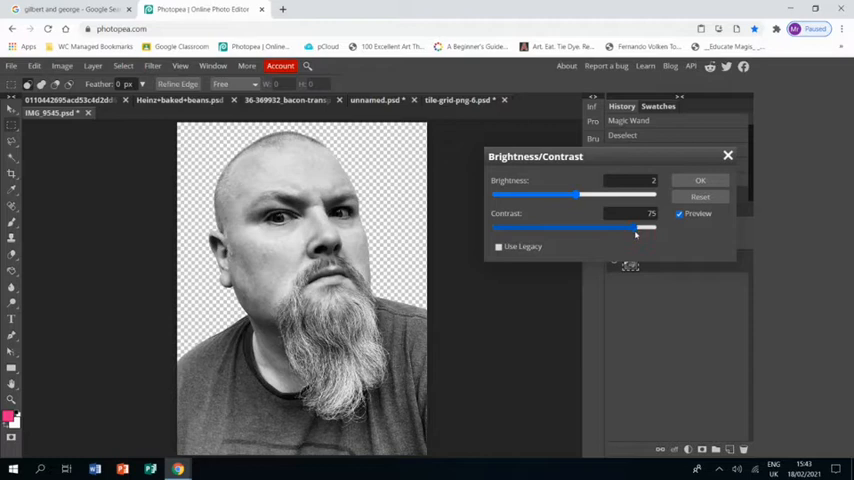
drag(620, 228, 638, 228)
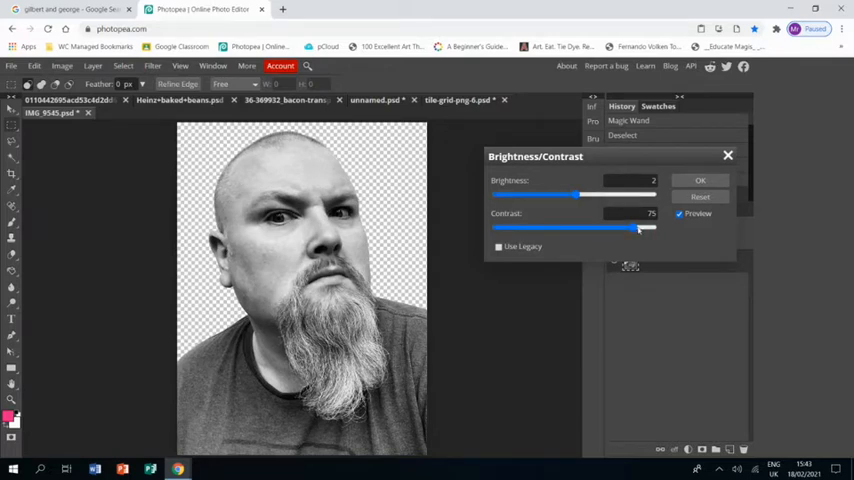
drag(638, 228, 652, 228)
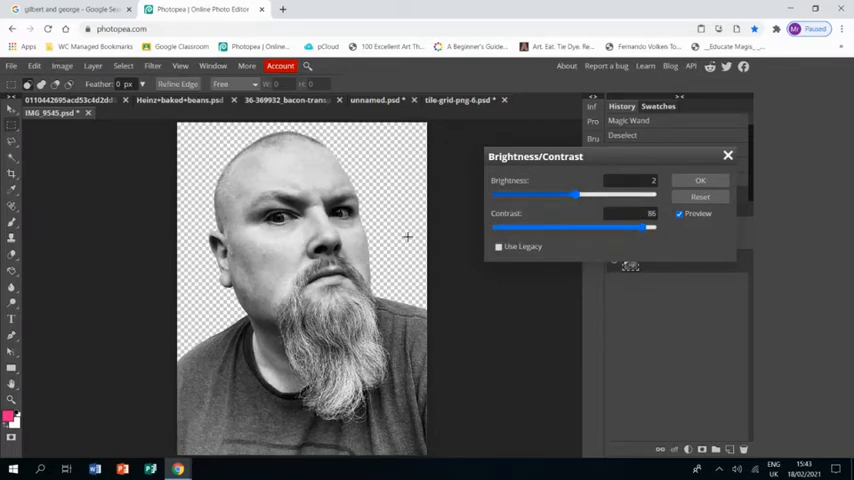
click(700, 180)
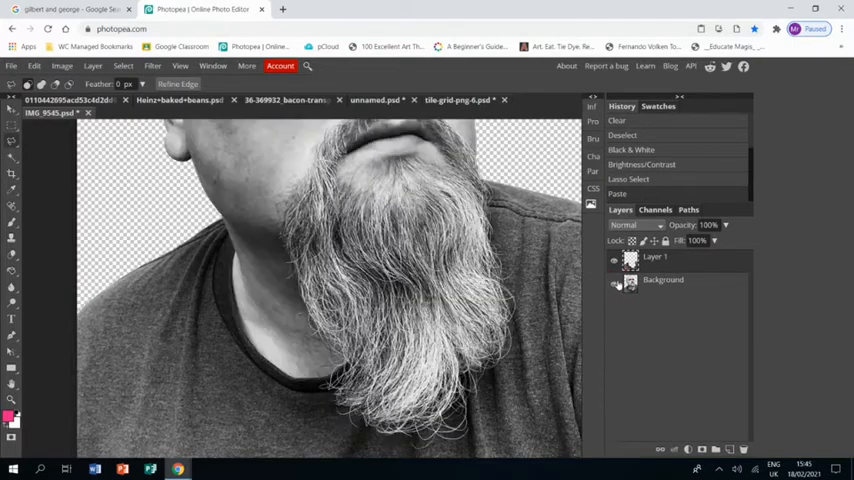
- Paste the lasso-outlined part of the portrait as its own Layer 1
click(626, 280)
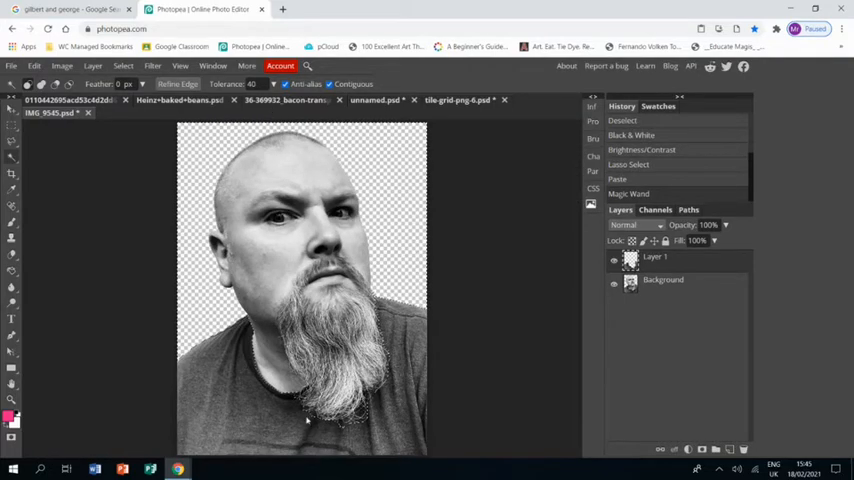
- Invert the background selection and bring up the foreground colour chooser for pink
click(114, 66)
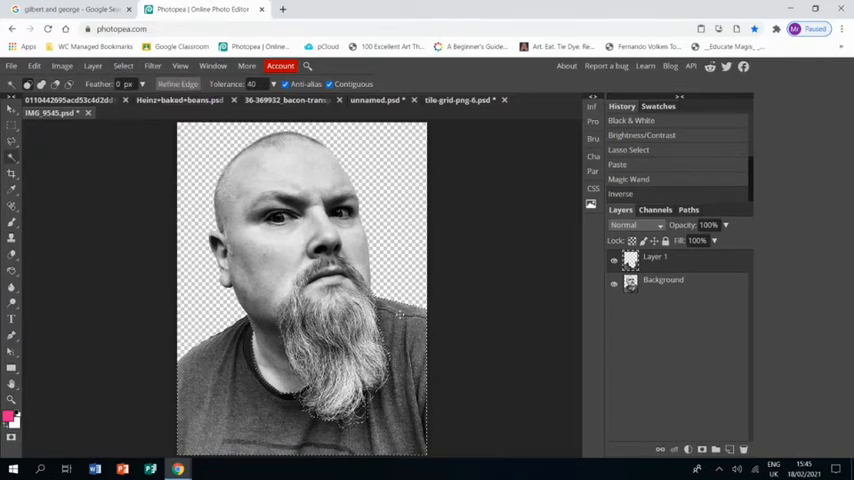
click(12, 424)
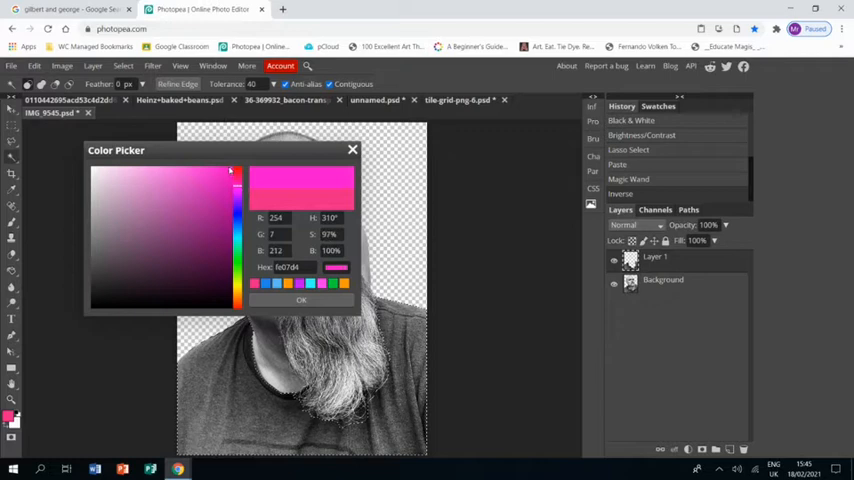
- Confirm the bright pink and blend the shirt layer with Multiply for a deep magenta
click(300, 300)
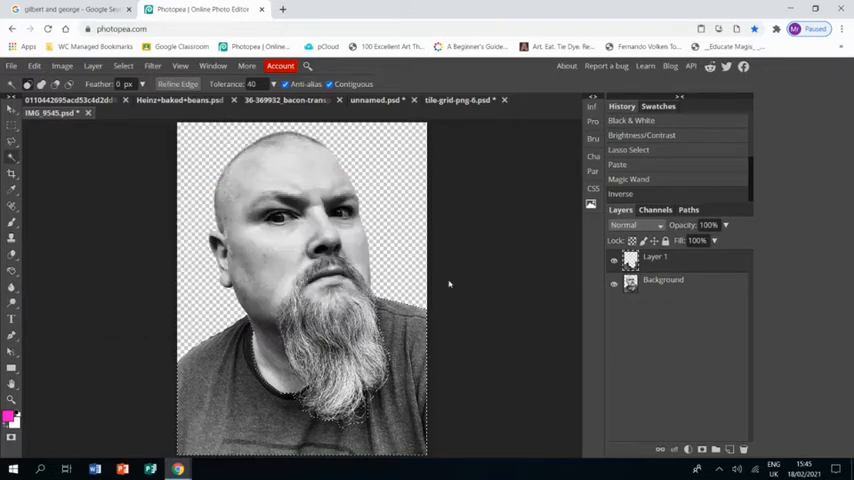
mouse_move(738, 428)
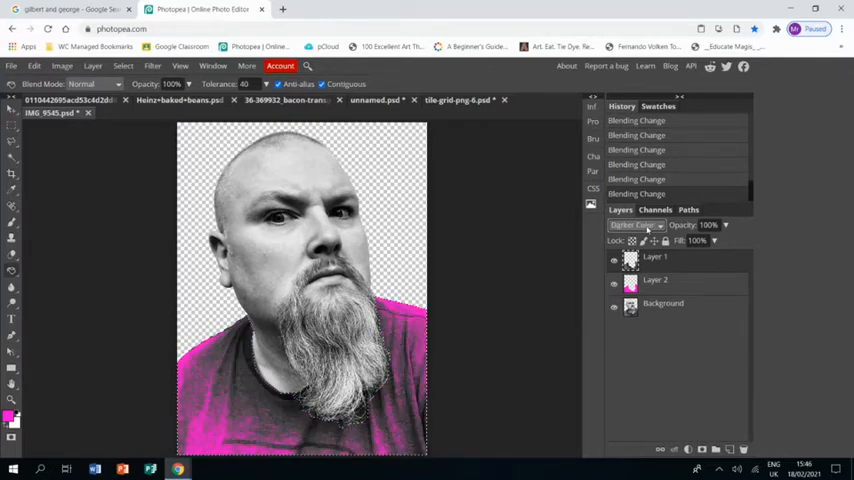
click(636, 224)
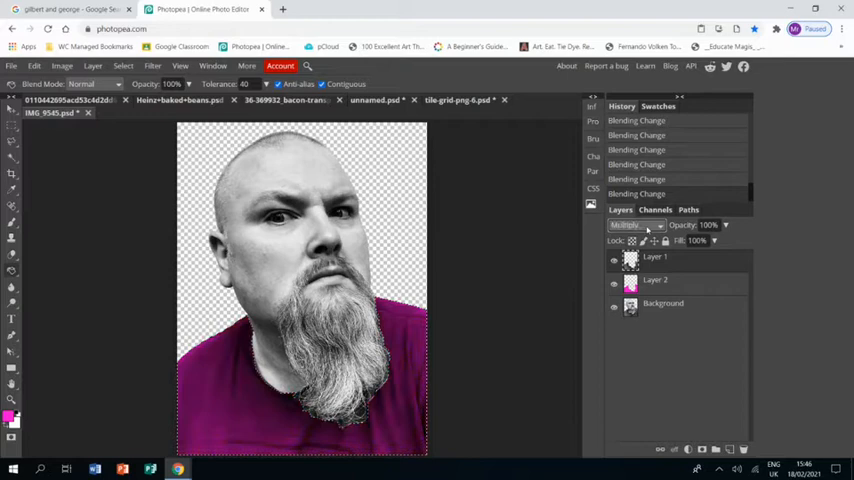
click(636, 224)
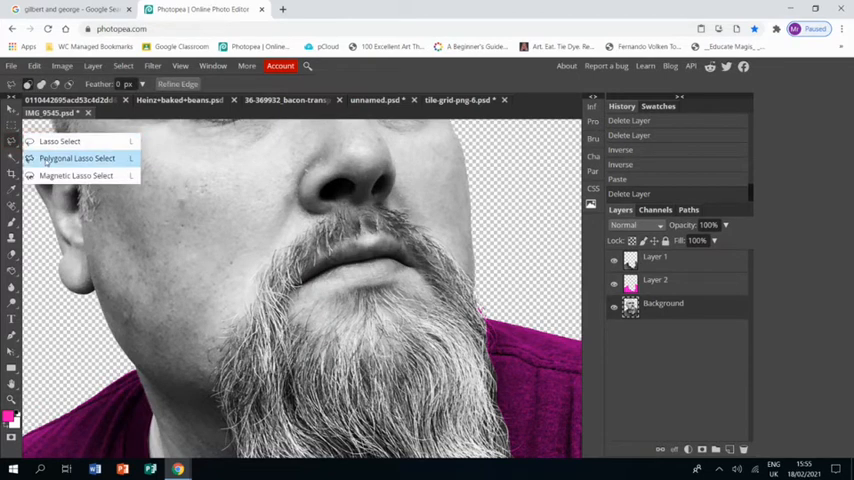
- Switch to Polygonal Lasso Select to trace straight edges around the beard
click(76, 158)
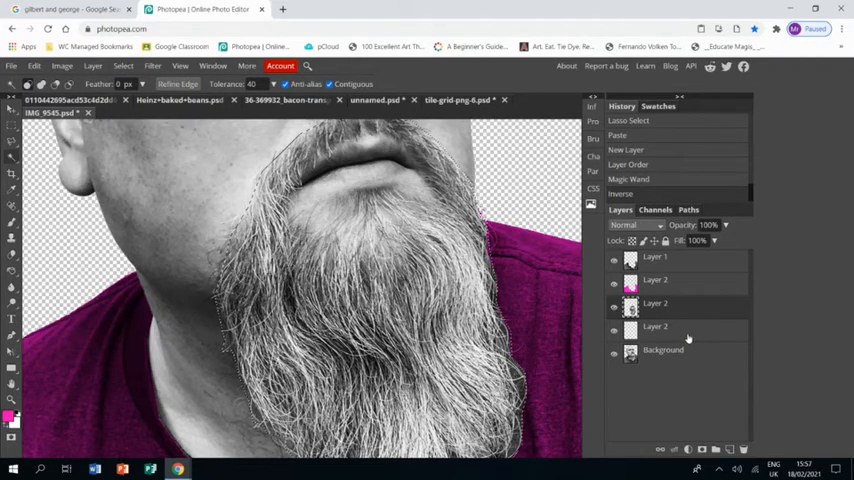
- Fill the beard selection with red on its own new layer
click(8, 412)
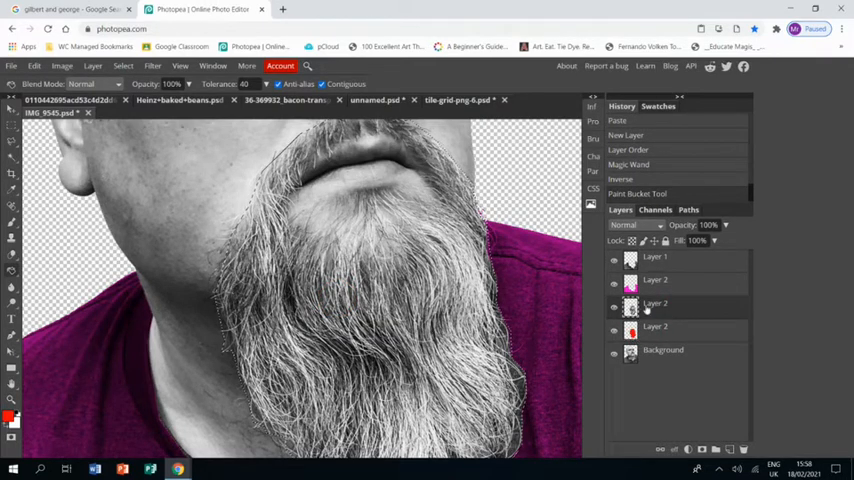
click(636, 224)
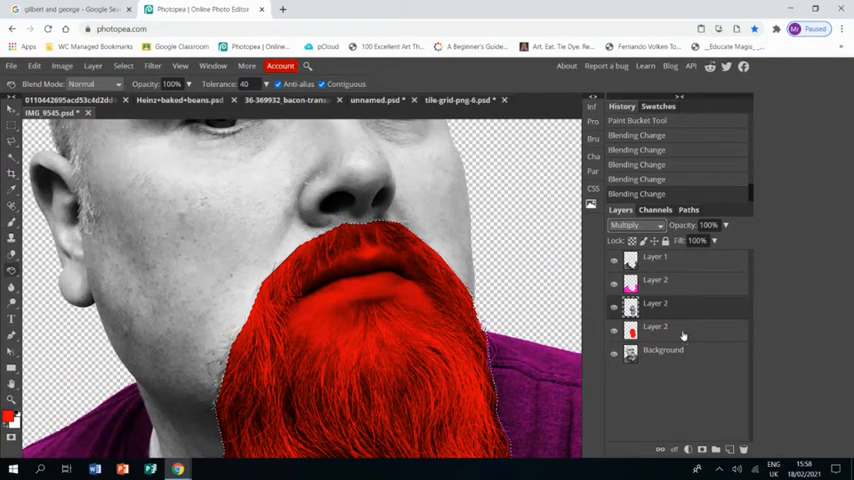
- Blend the red beard layer with Multiply so the beard reads as red
click(636, 224)
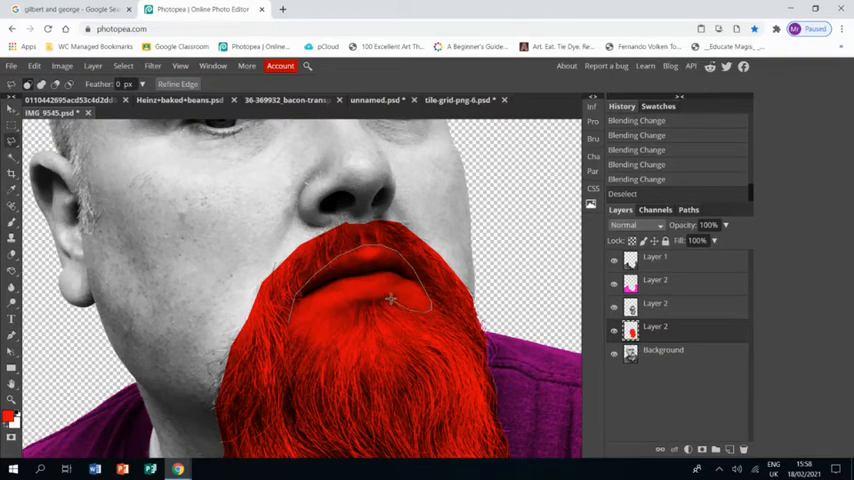
mouse_move(348, 304)
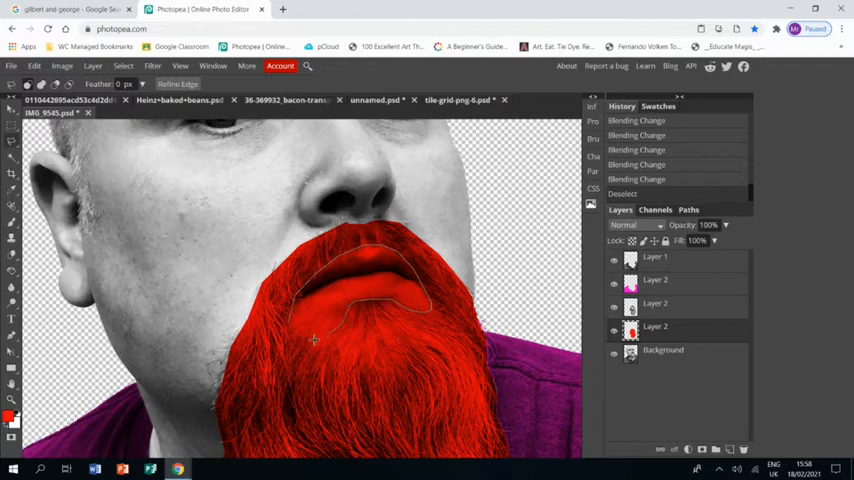
mouse_move(288, 328)
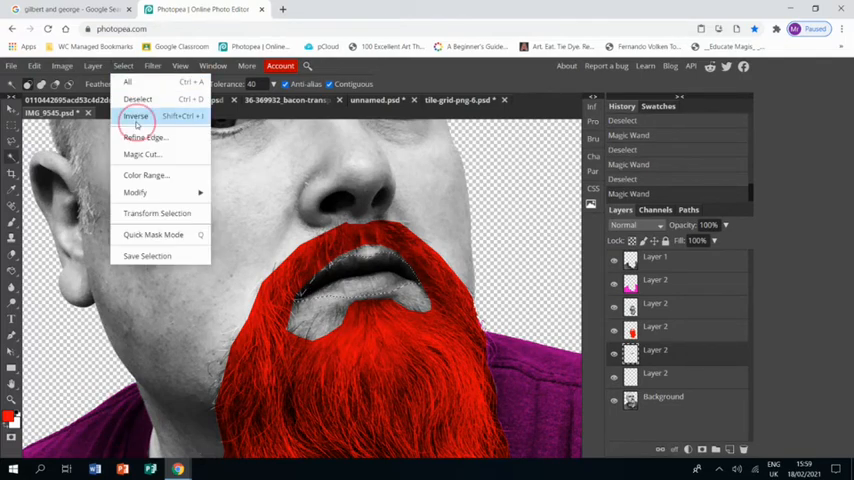
- Invert the selection, pick a vivid blue foreground and fill the lips with it
click(136, 118)
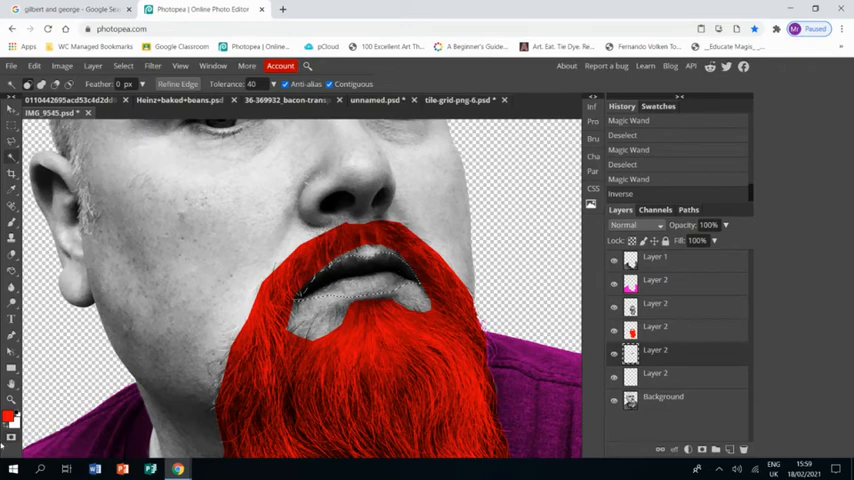
click(12, 420)
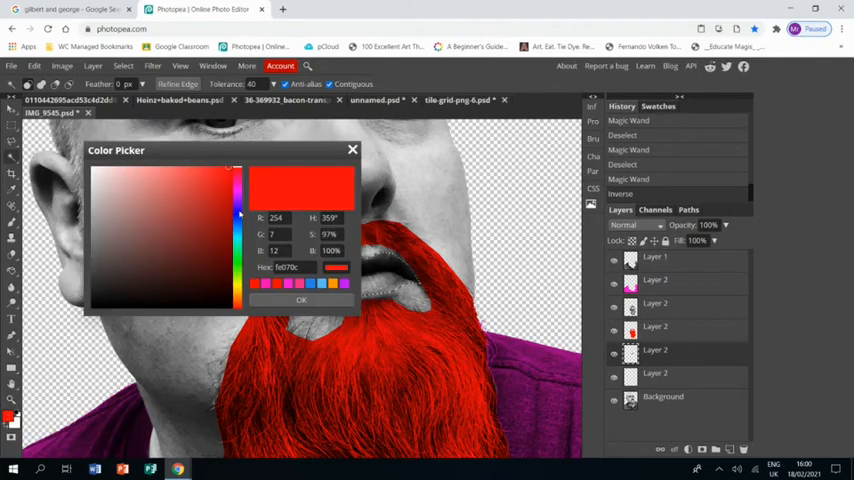
click(238, 218)
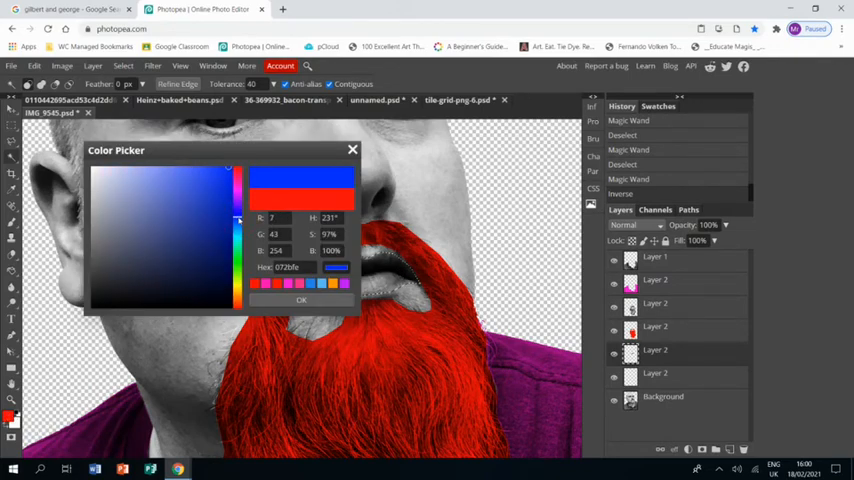
click(300, 300)
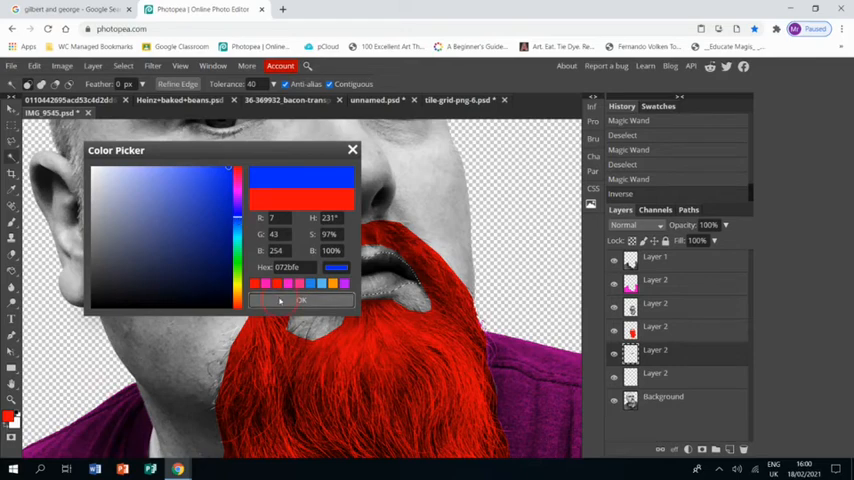
click(300, 300)
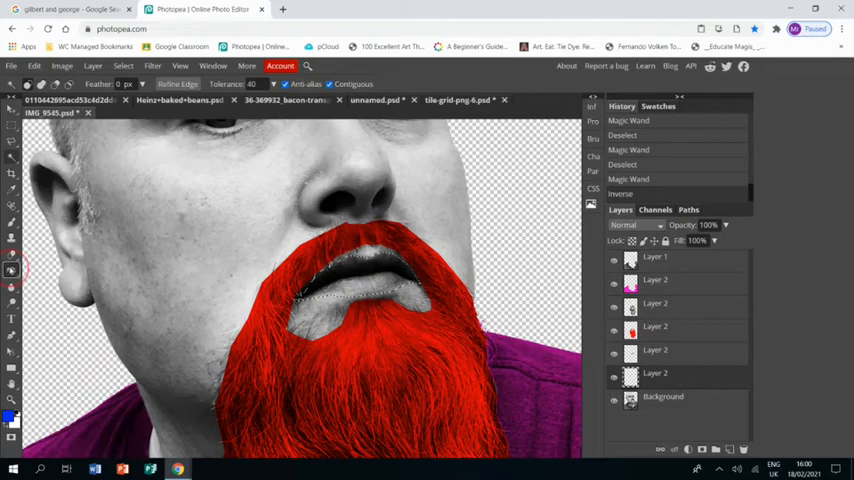
click(12, 270)
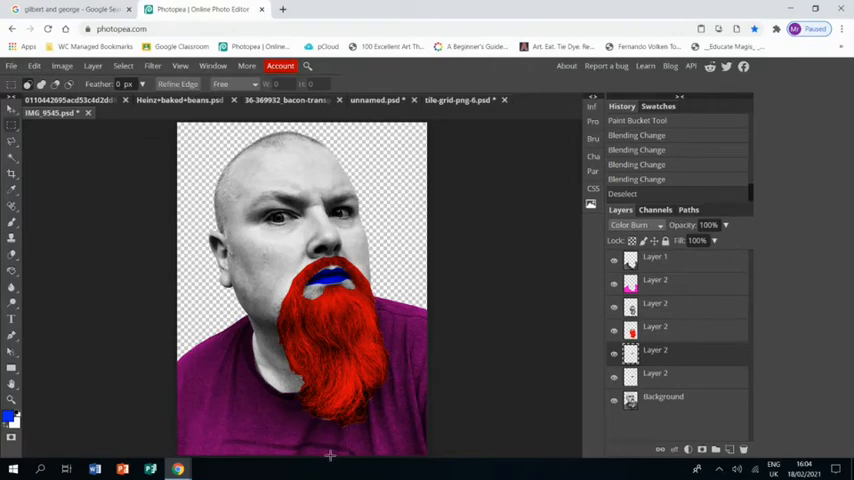
mouse_move(170, 360)
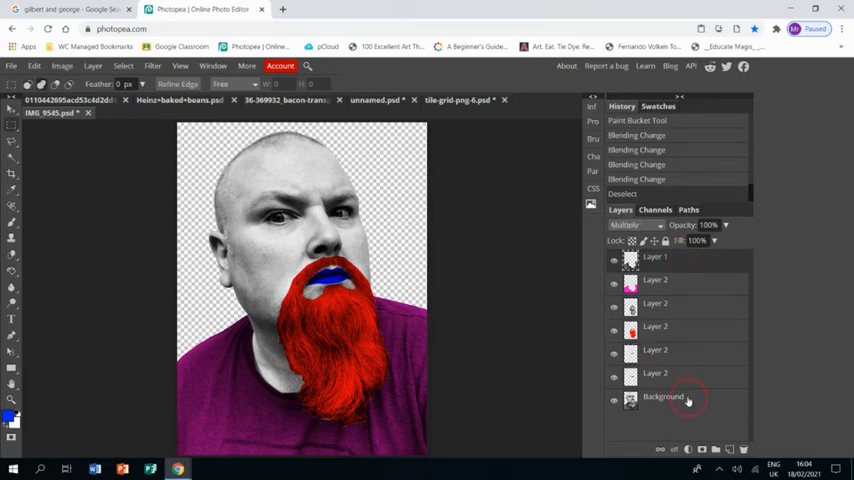
- Merge the shirt, beard, lips and photo layers into one via the Background layer's menu
right_click(662, 396)
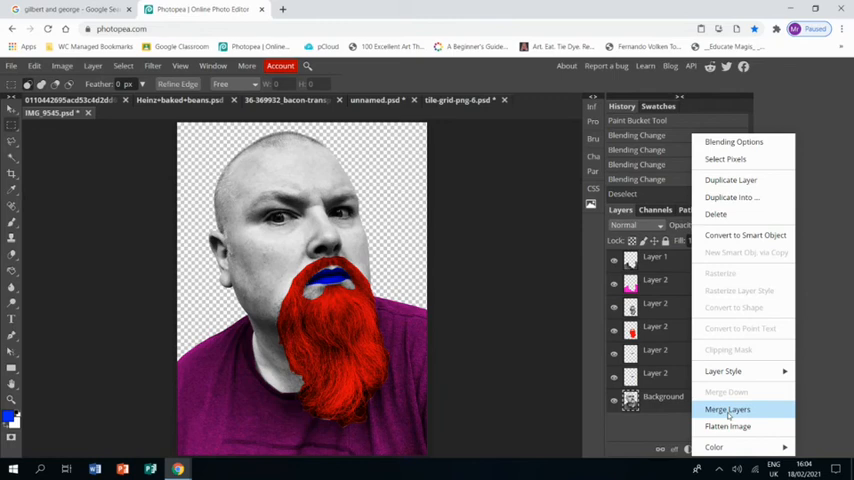
click(736, 408)
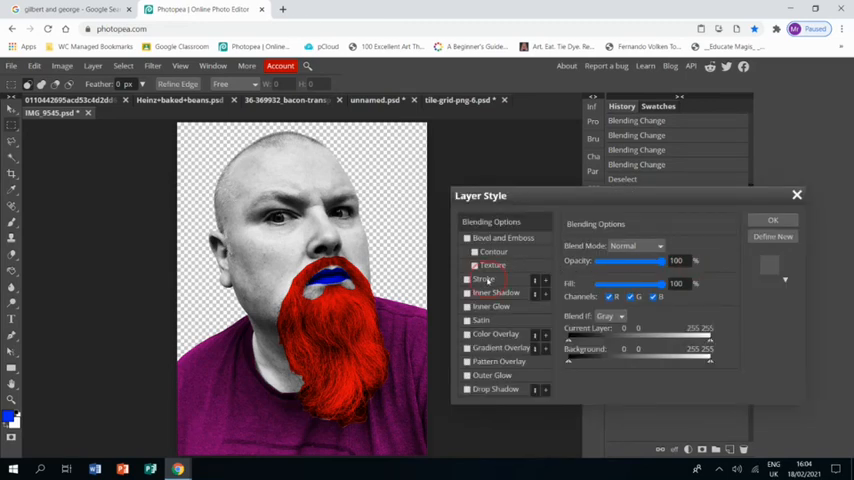
- Apply a Stroke layer style with a much thicker black outline around the figure
click(468, 278)
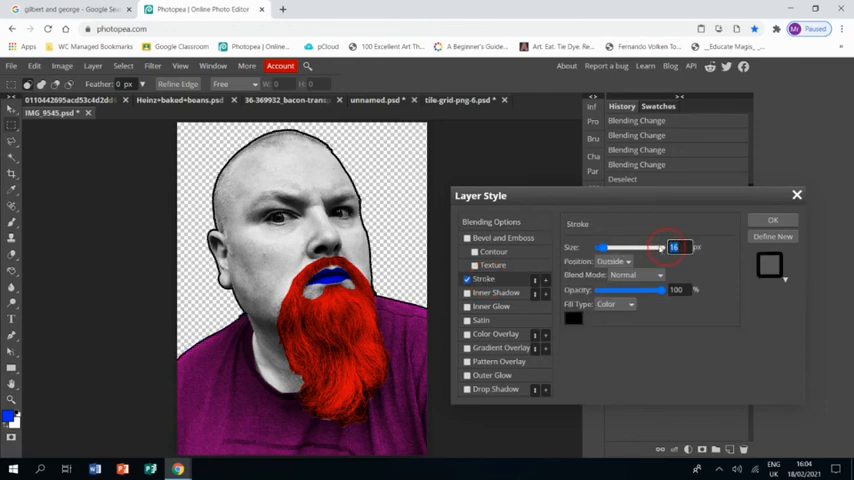
drag(656, 246, 602, 246)
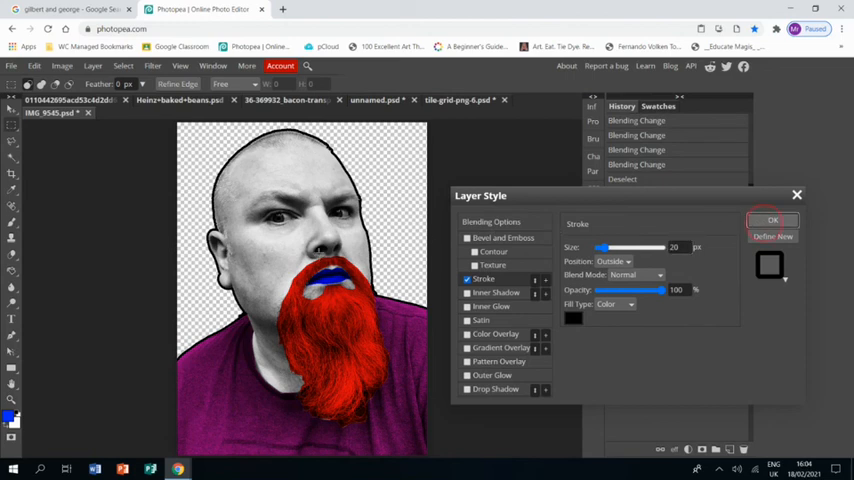
click(772, 220)
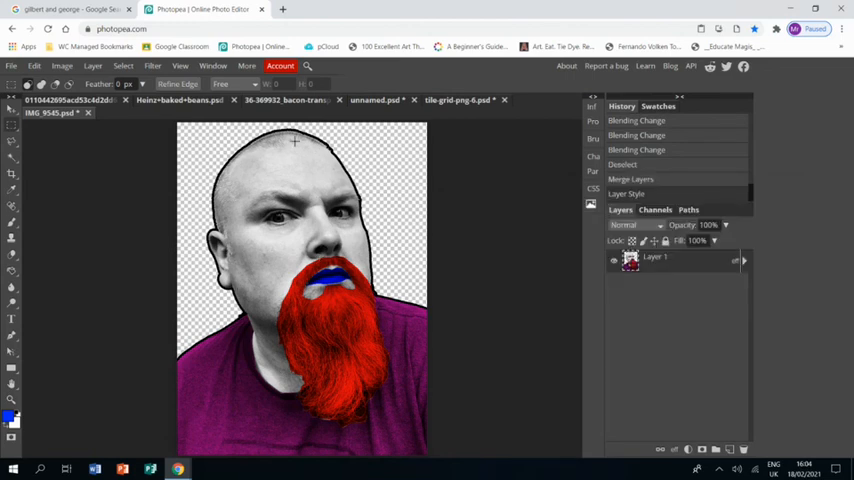